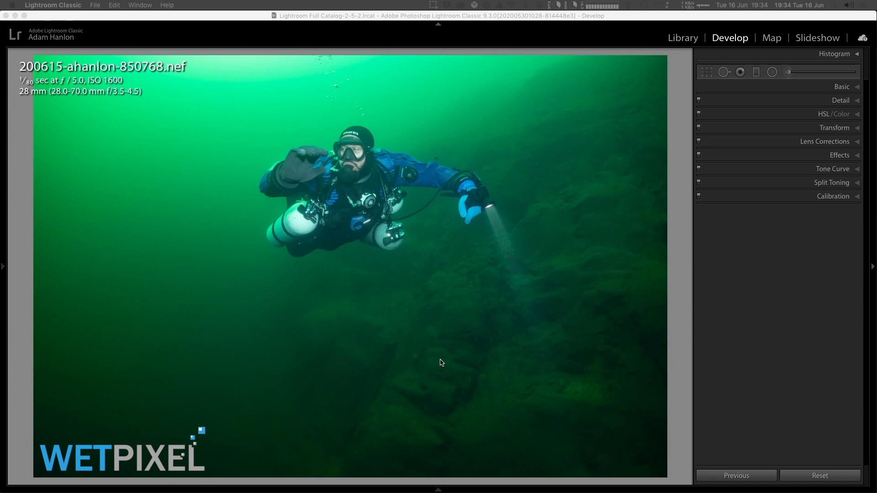
pyautogui.moveTo(716, 145)
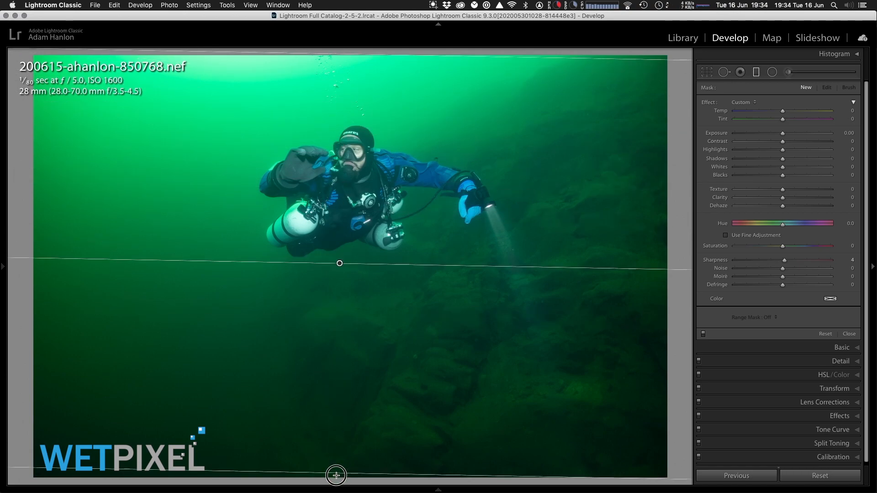
# Draw a graduated filter covering the whole underwater diver photo
pyautogui.moveTo(340, 263); pyautogui.dragTo(341, 273)
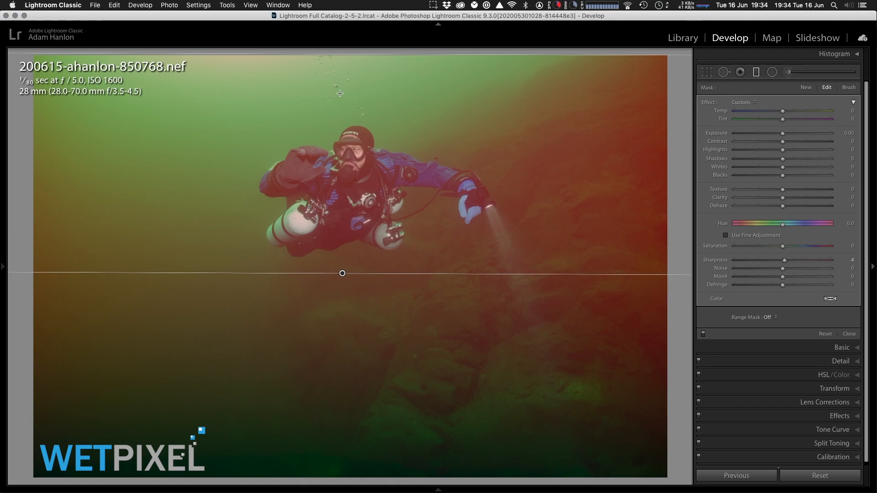
pyautogui.moveTo(404, 293)
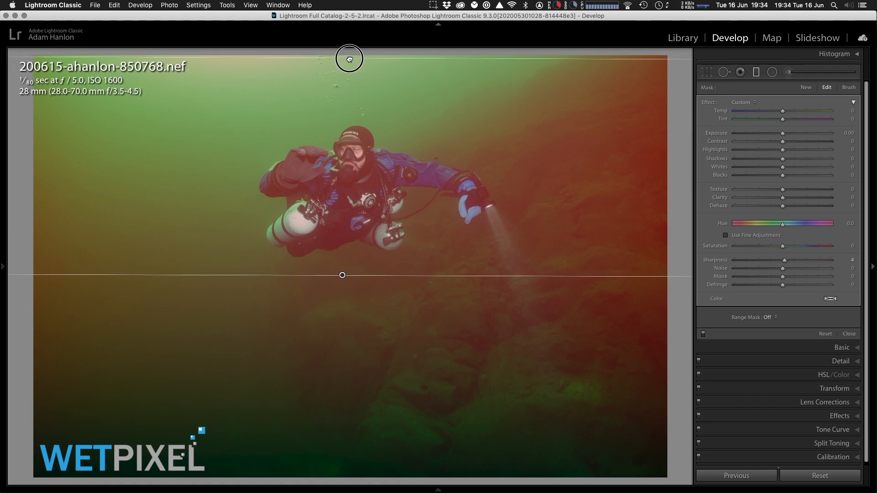
# Lower the filter's upper edge slightly below the photo's top
pyautogui.moveTo(348, 58); pyautogui.dragTo(348, 82)
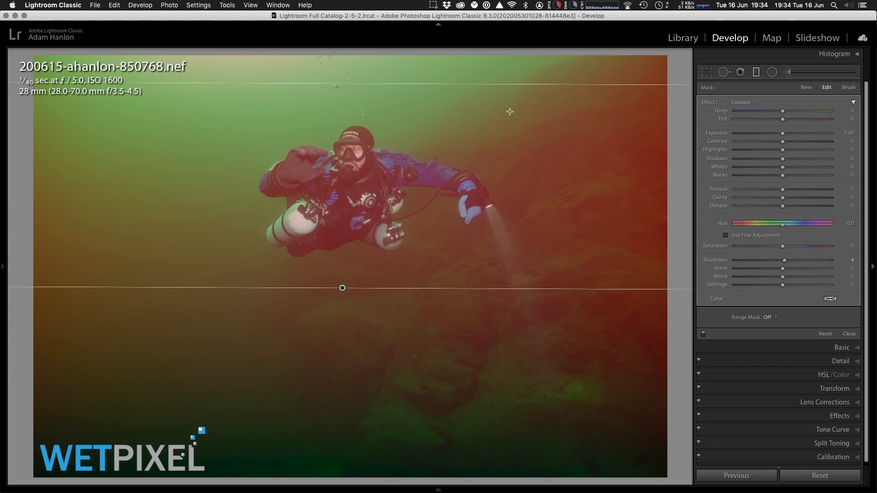
pyautogui.moveTo(736, 248)
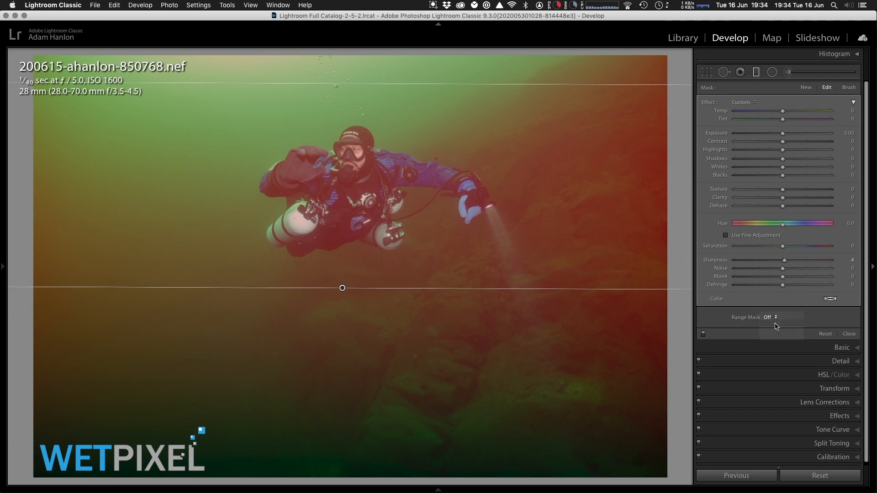
# Set the filter's Range Mask to Color
pyautogui.click(771, 317)
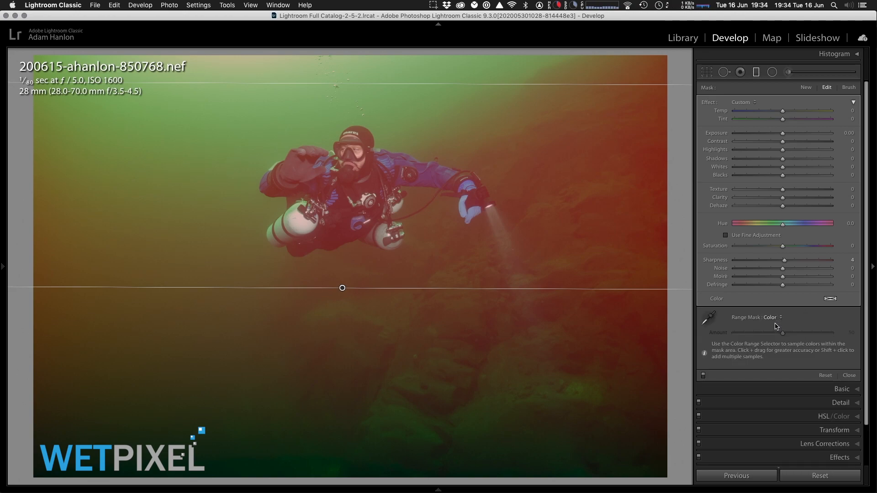
pyautogui.moveTo(774, 327)
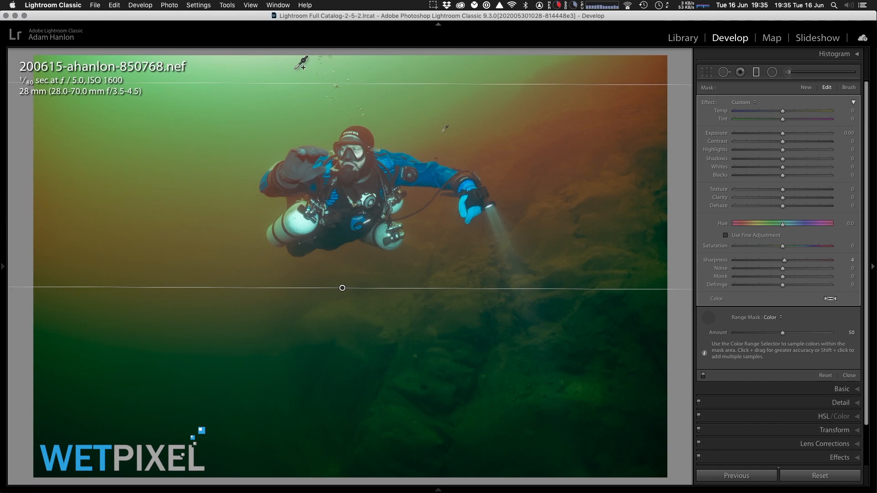
pyautogui.moveTo(609, 347)
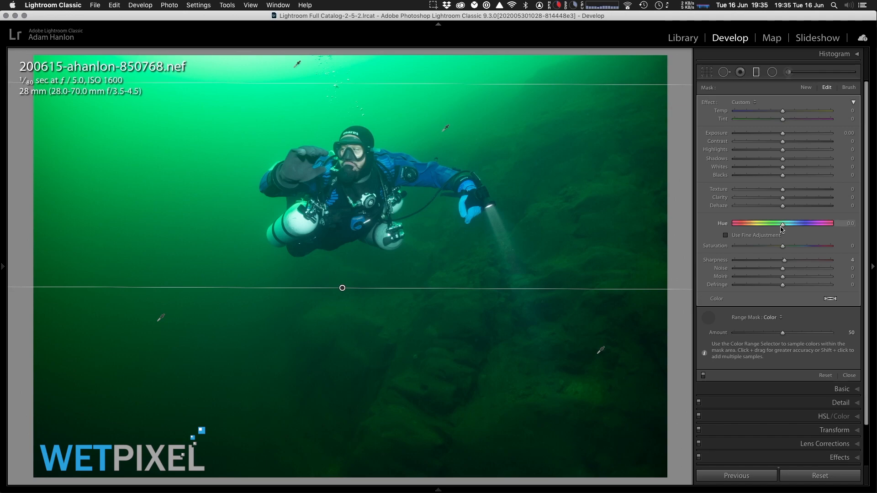
pyautogui.moveTo(783, 229)
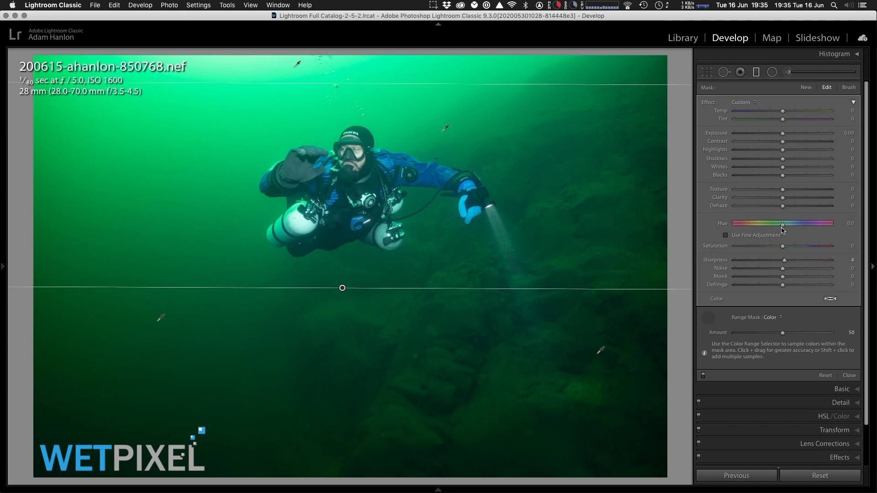
pyautogui.moveTo(783, 224)
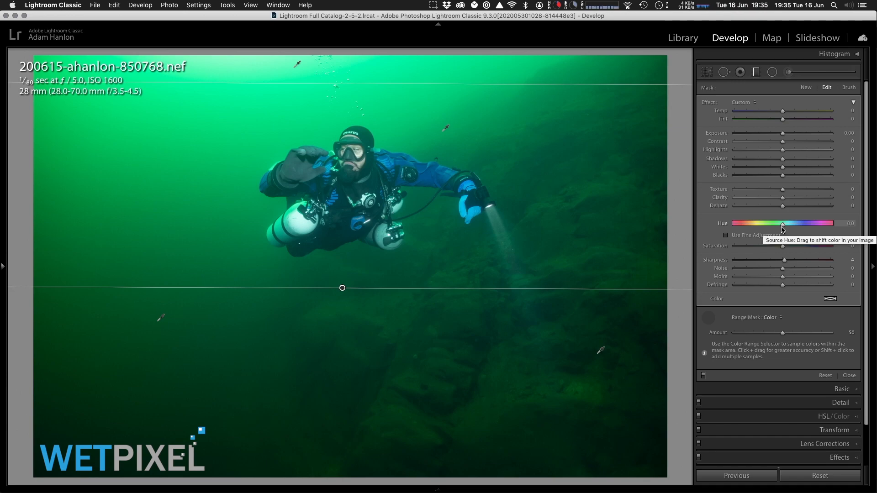
pyautogui.moveTo(783, 223); pyautogui.dragTo(781, 223)
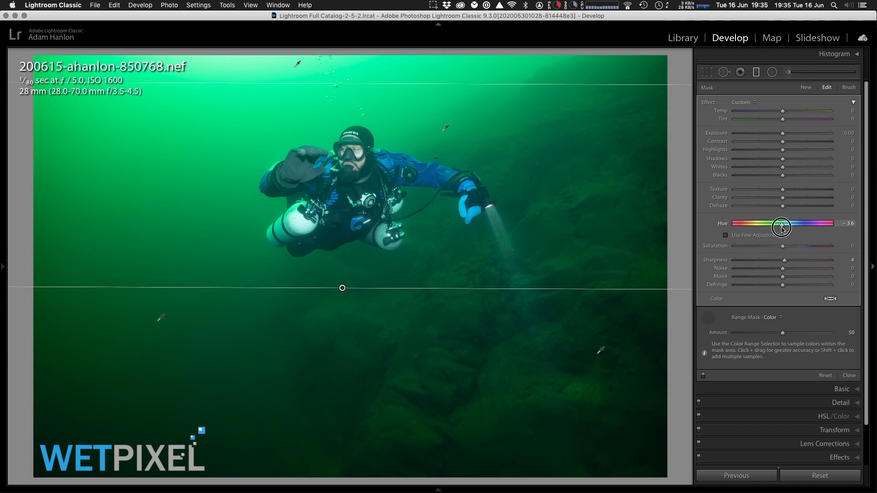
pyautogui.moveTo(781, 227); pyautogui.dragTo(743, 227)
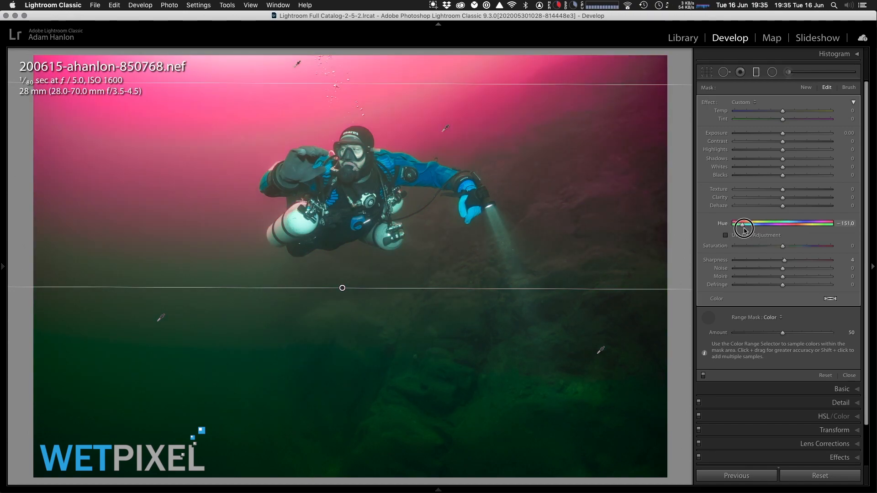
pyautogui.moveTo(744, 223); pyautogui.dragTo(813, 223)
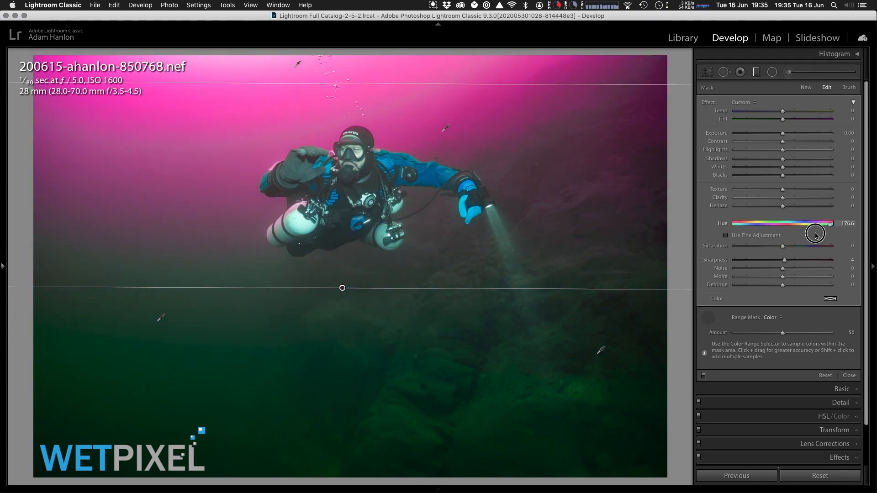
pyautogui.moveTo(813, 234); pyautogui.dragTo(761, 232)
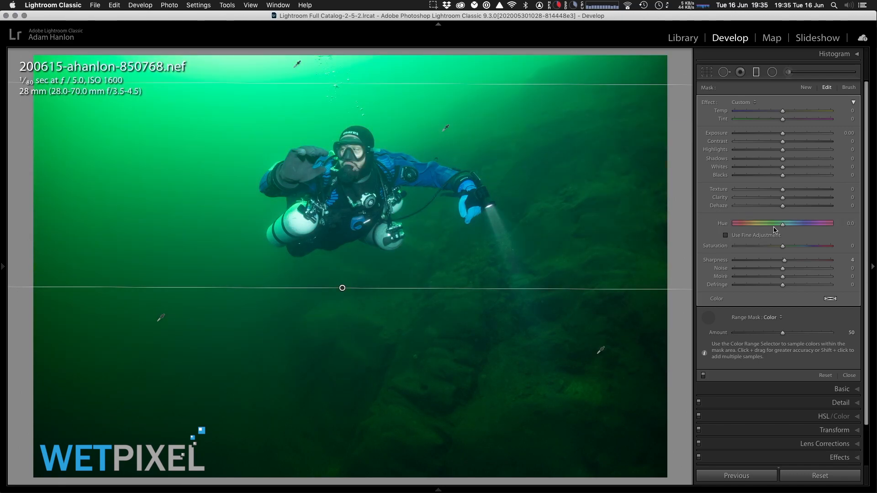
# Shift the masked water toward teal: hue about 14.3, saturation −8
pyautogui.moveTo(783, 223); pyautogui.dragTo(782, 226)
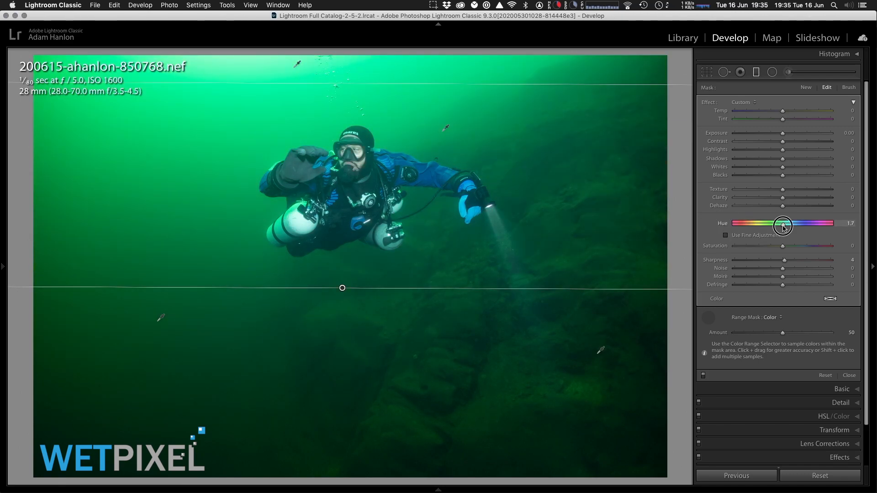
pyautogui.moveTo(783, 223); pyautogui.dragTo(785, 223)
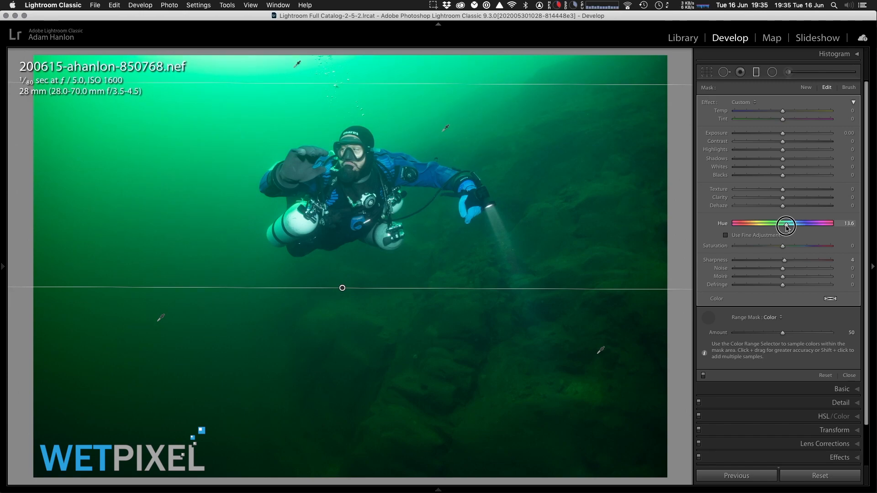
pyautogui.moveTo(786, 225); pyautogui.dragTo(788, 225)
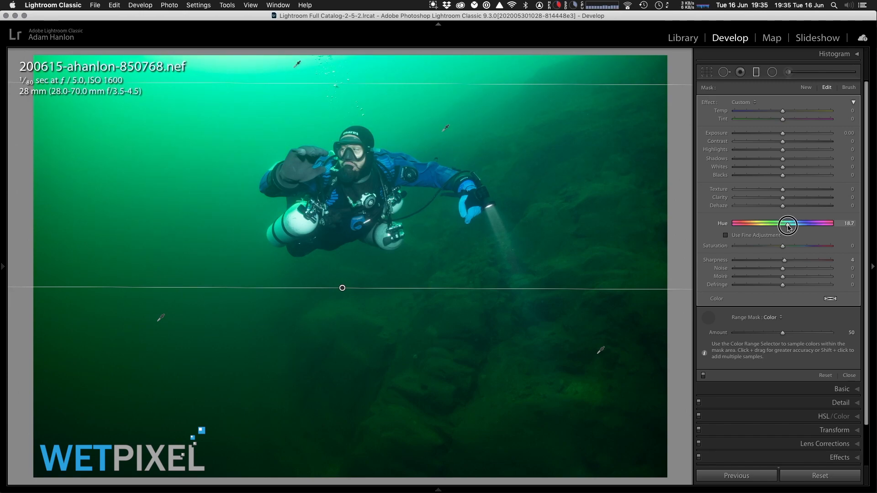
pyautogui.moveTo(787, 224); pyautogui.dragTo(803, 224)
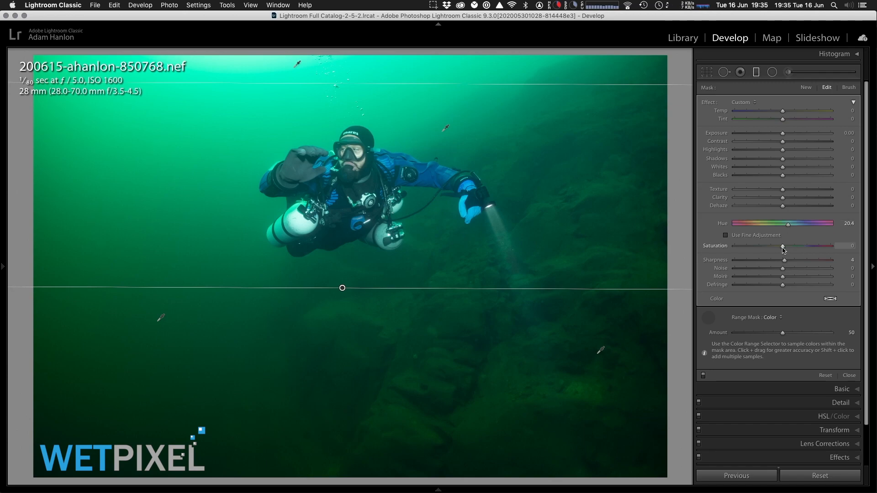
pyautogui.moveTo(783, 246); pyautogui.dragTo(778, 247)
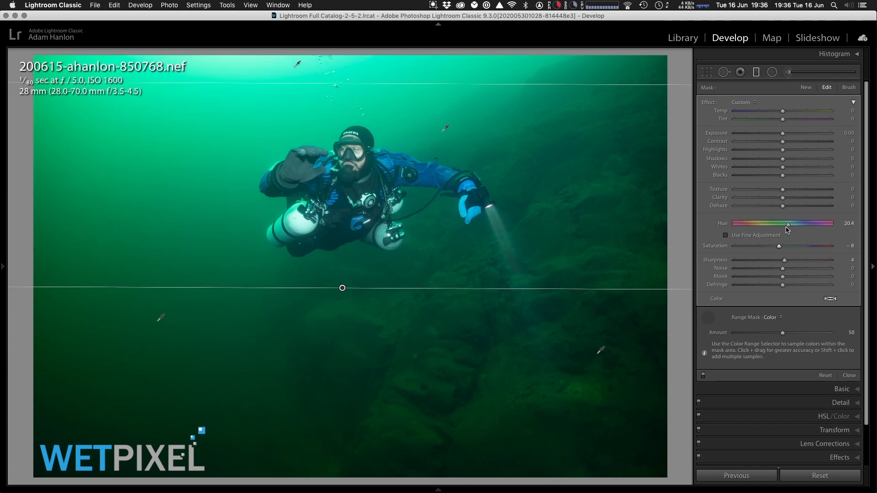
pyautogui.moveTo(788, 223); pyautogui.dragTo(785, 223)
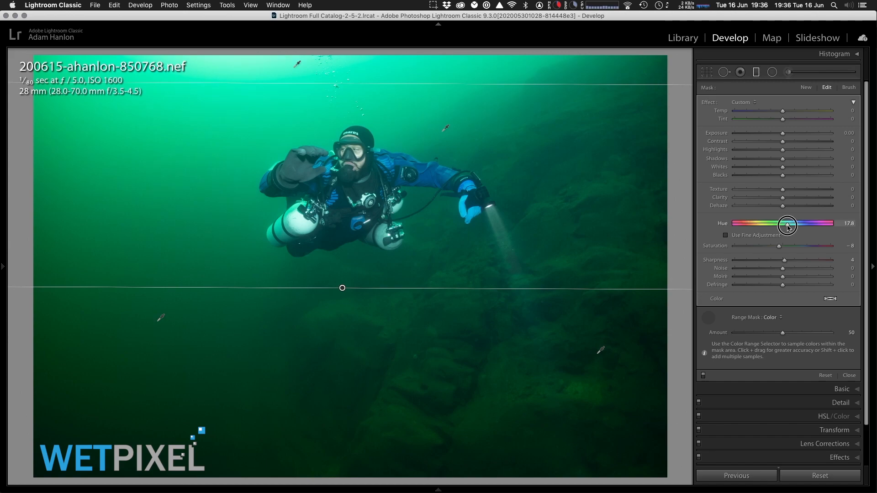
pyautogui.moveTo(786, 224); pyautogui.dragTo(785, 224)
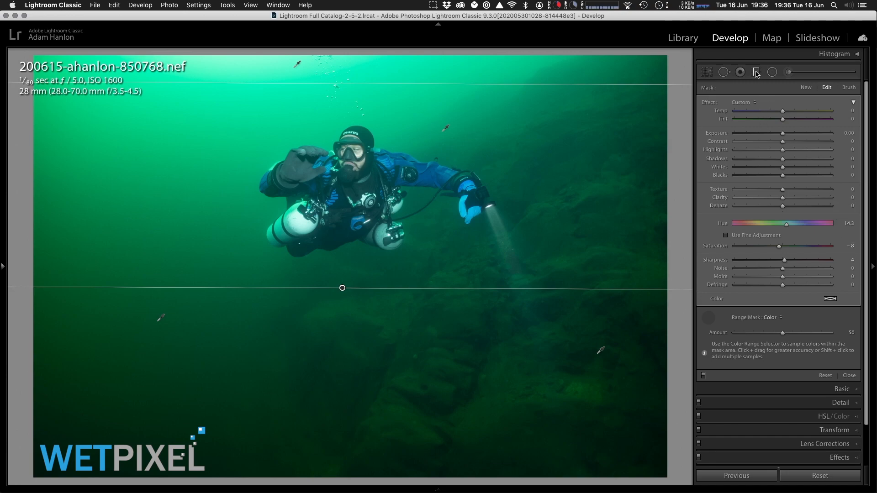
pyautogui.moveTo(755, 71)
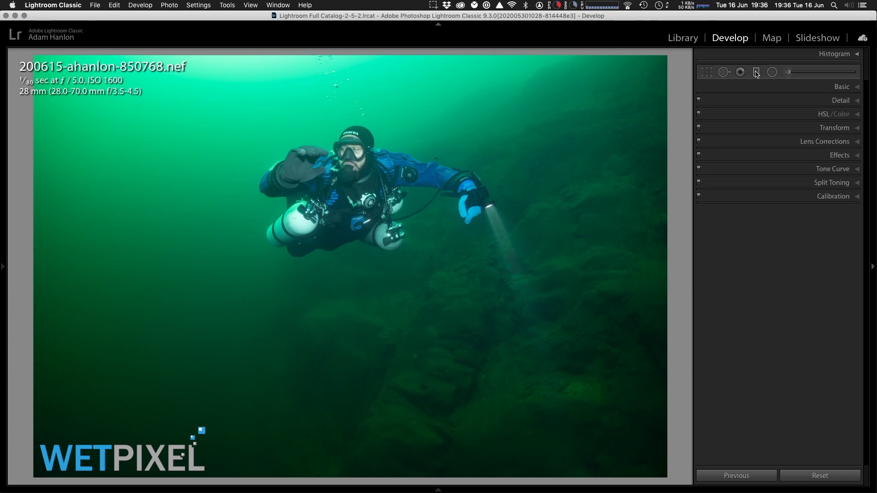
pyautogui.moveTo(755, 71)
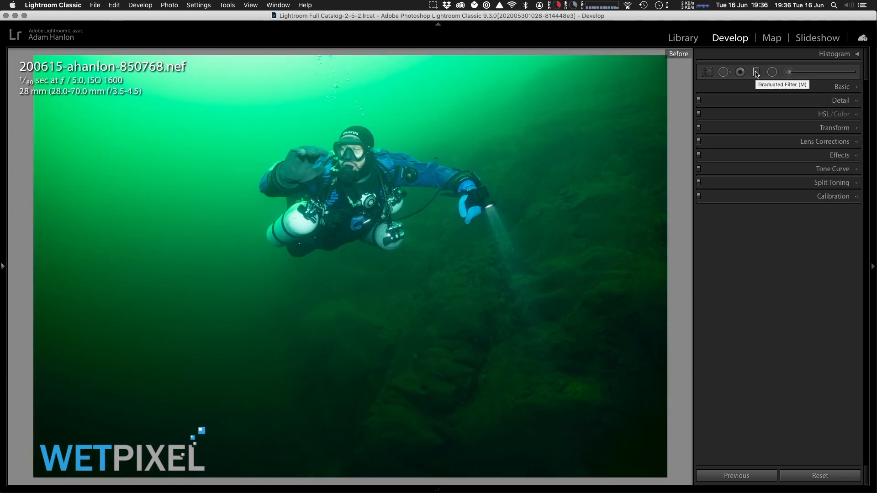